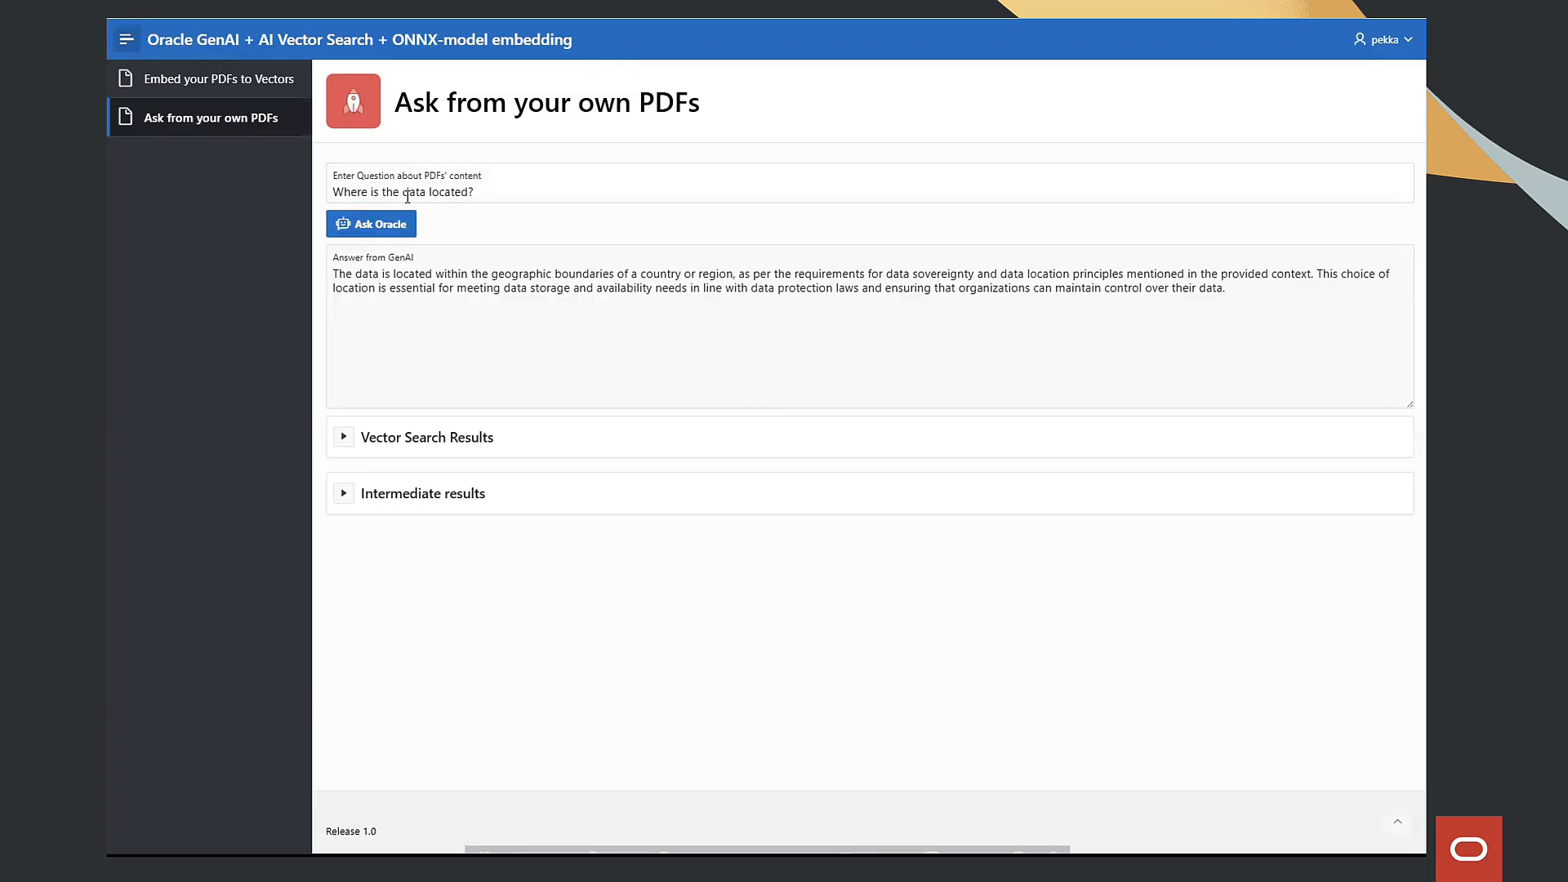
- Ask 'Who gets access to data?' and expand the Vector Search Results
{"action": "left_click", "coordinate": [371, 224]}
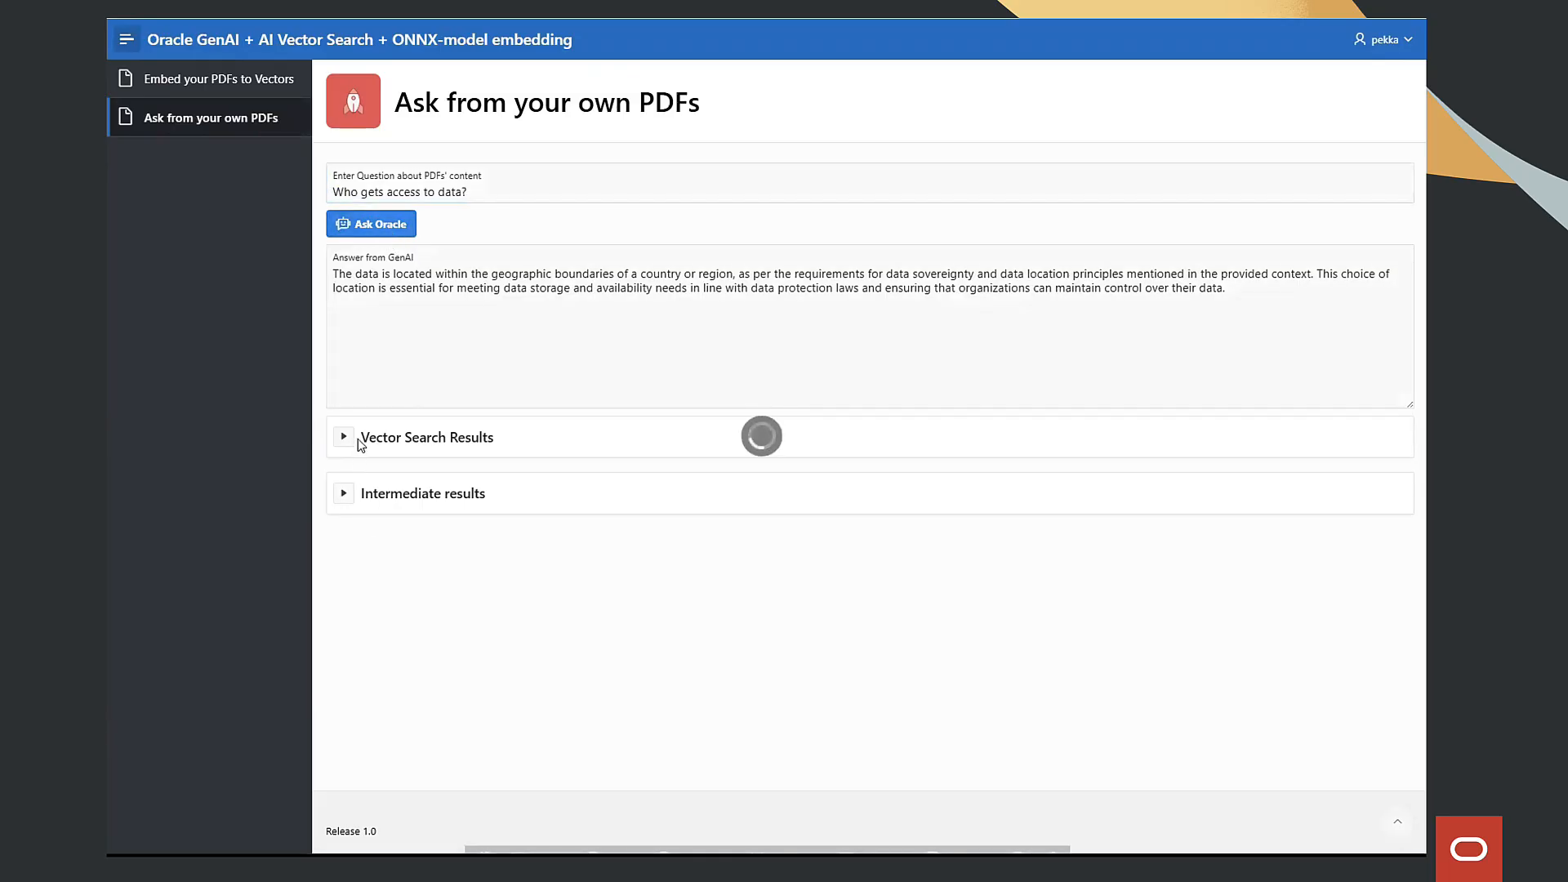
{"action": "left_click", "coordinate": [380, 224]}
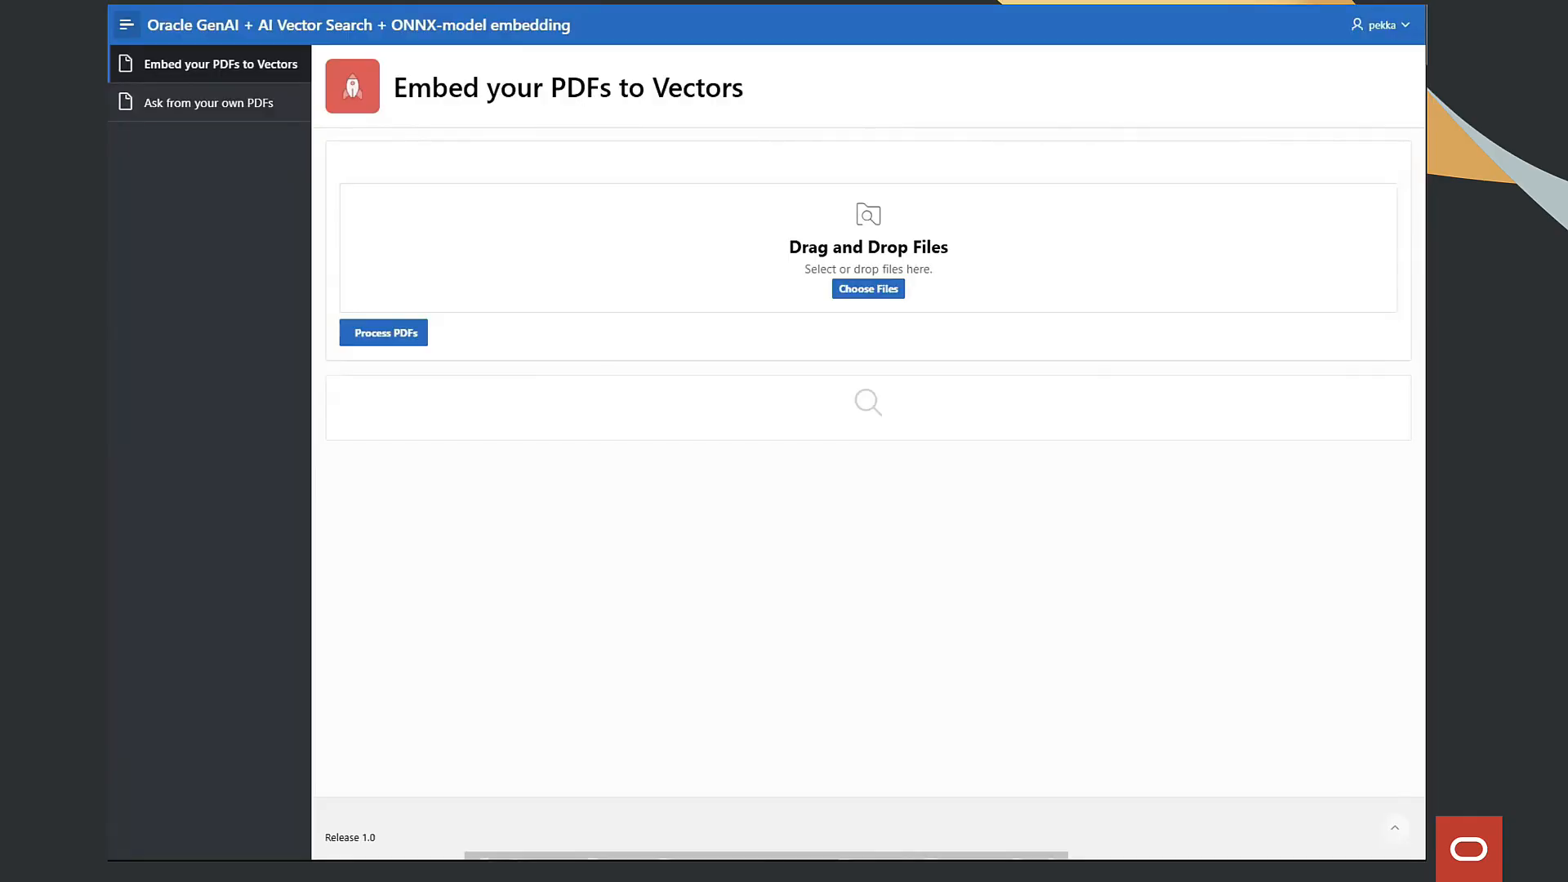
{"action": "mouse_move", "coordinate": [120, 403]}
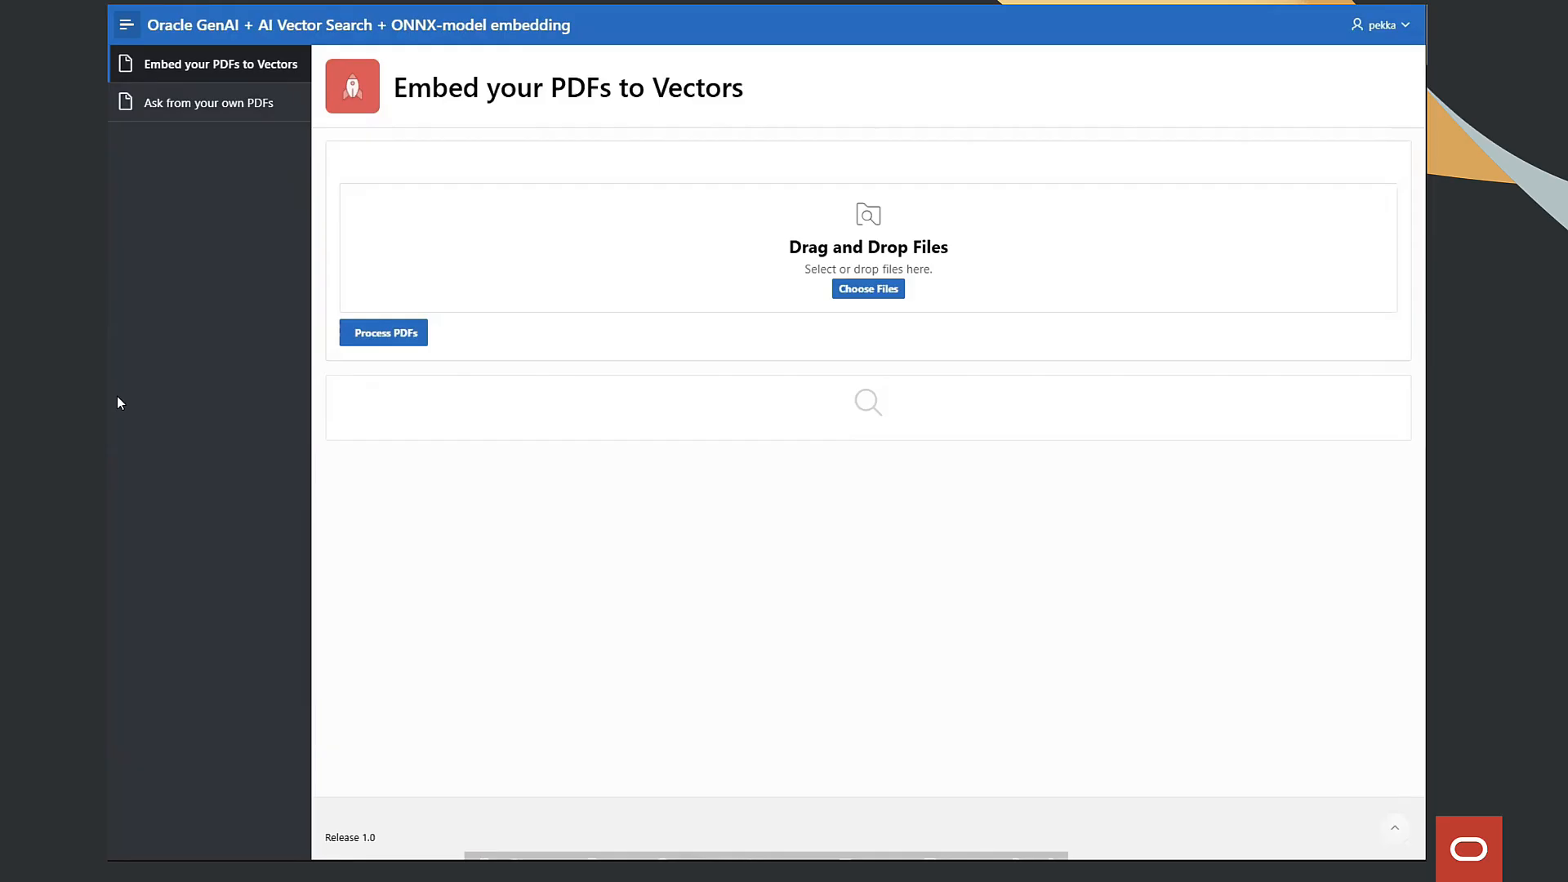
- Select two PDF files and process them into vector embeddings
{"action": "left_click", "coordinate": [868, 289]}
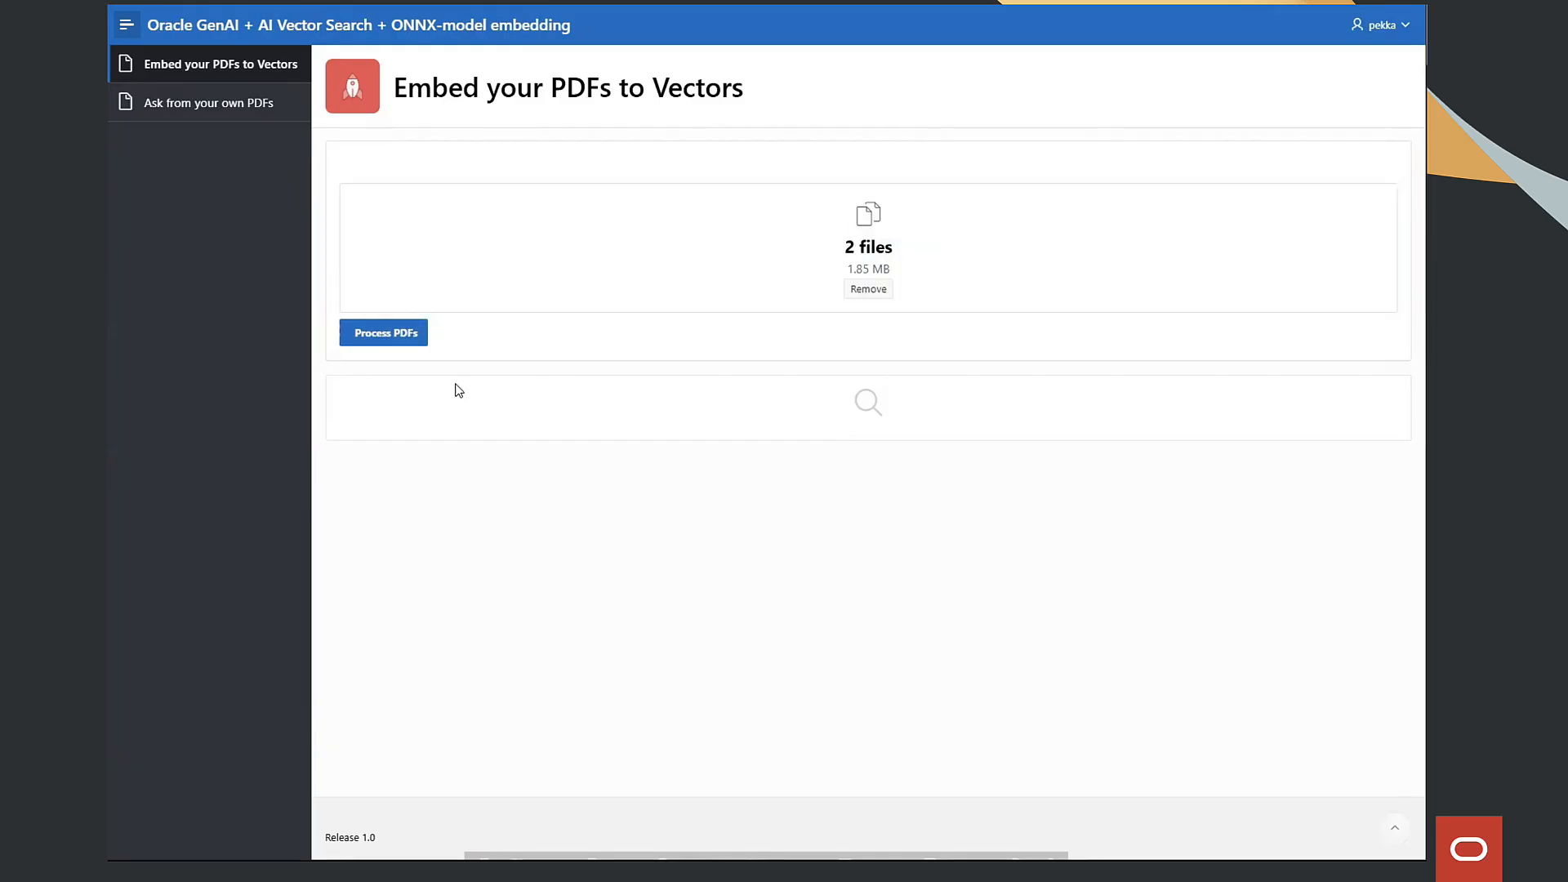
{"action": "left_click", "coordinate": [383, 333]}
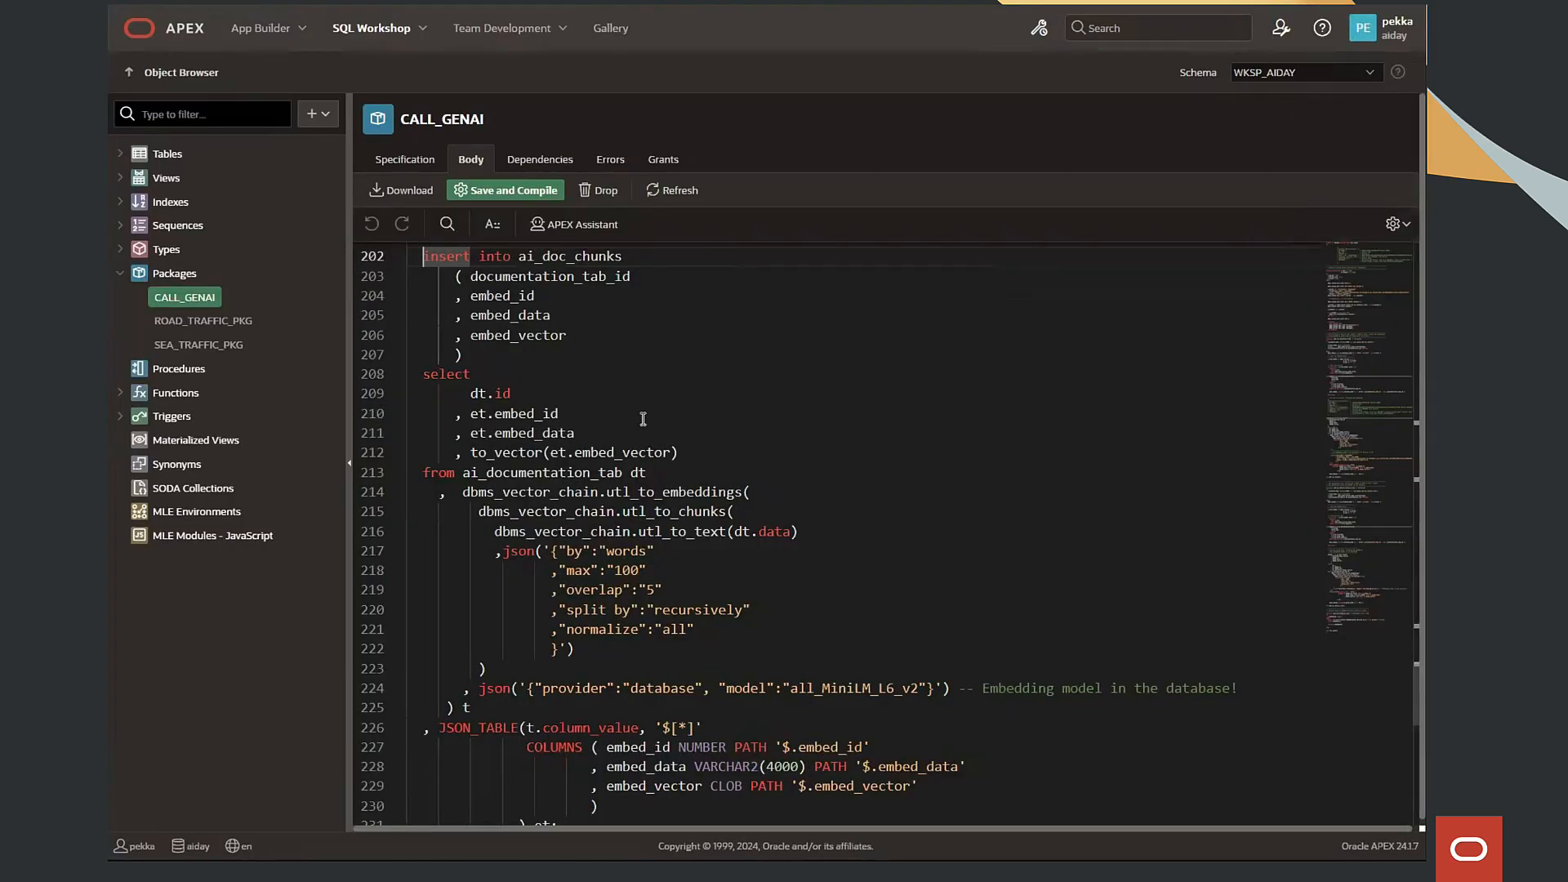
{"action": "mouse_move", "coordinate": [674, 394]}
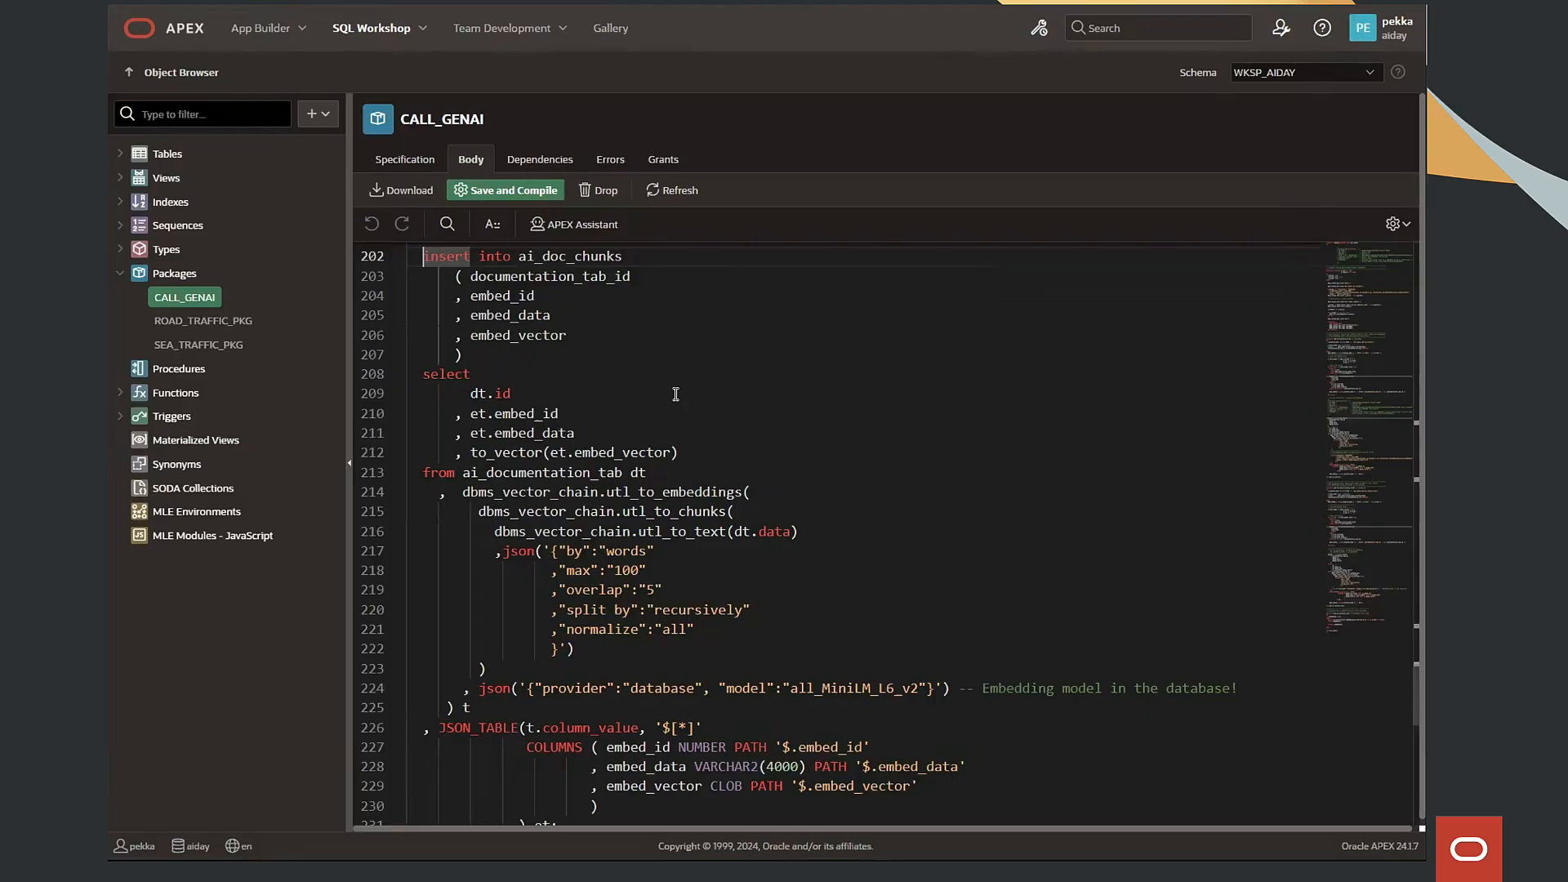
{"action": "mouse_move", "coordinate": [757, 38]}
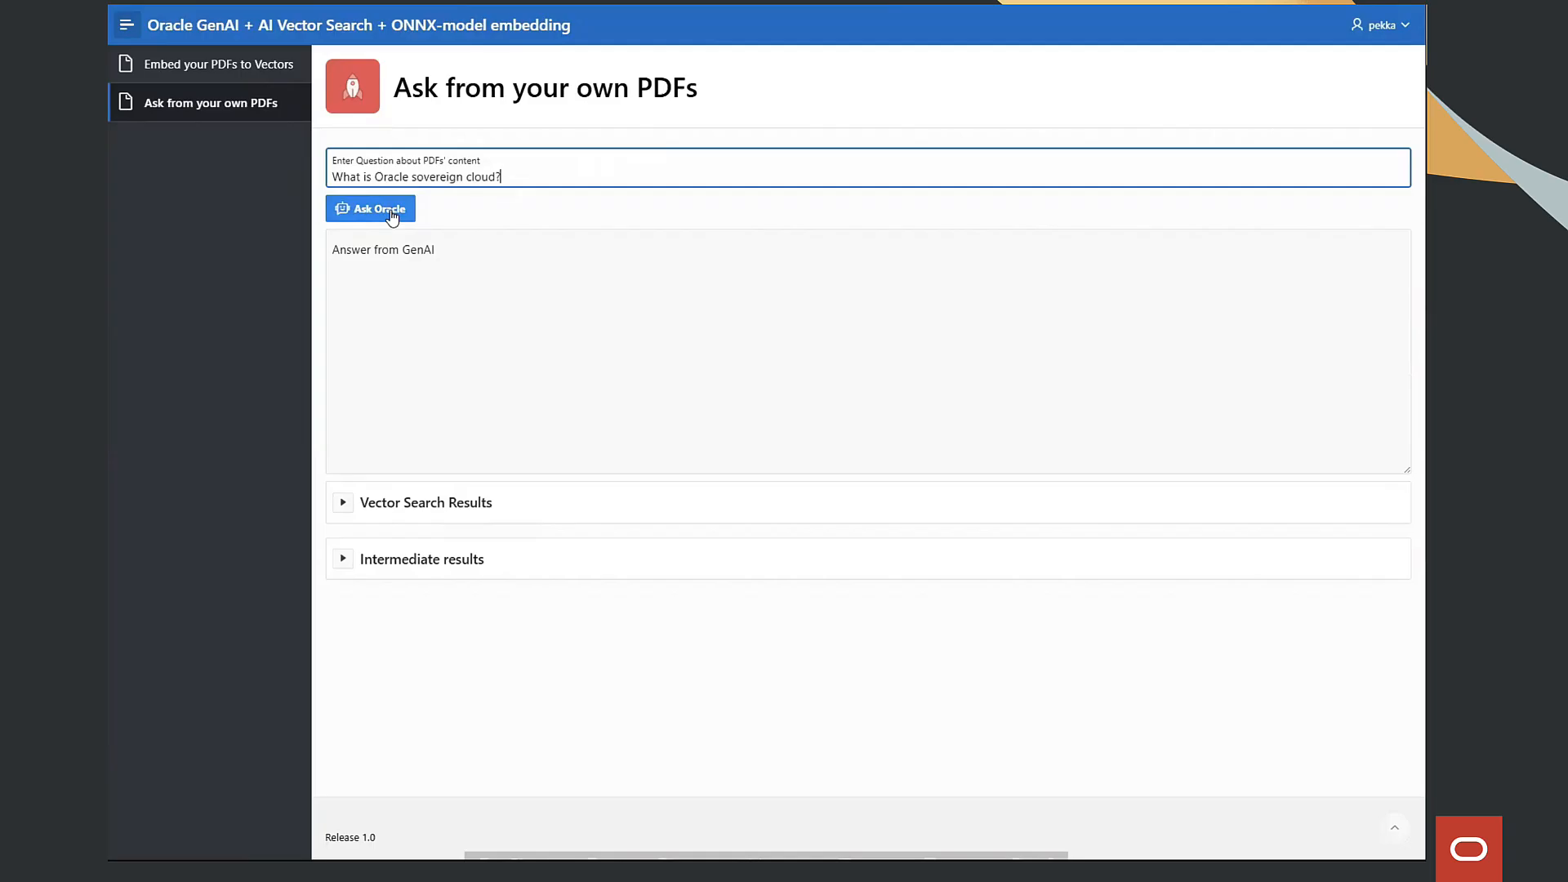
- Submit the sovereign cloud question and expand the Engineer Prompt PL/SQL code editor
{"action": "left_click", "coordinate": [371, 209]}
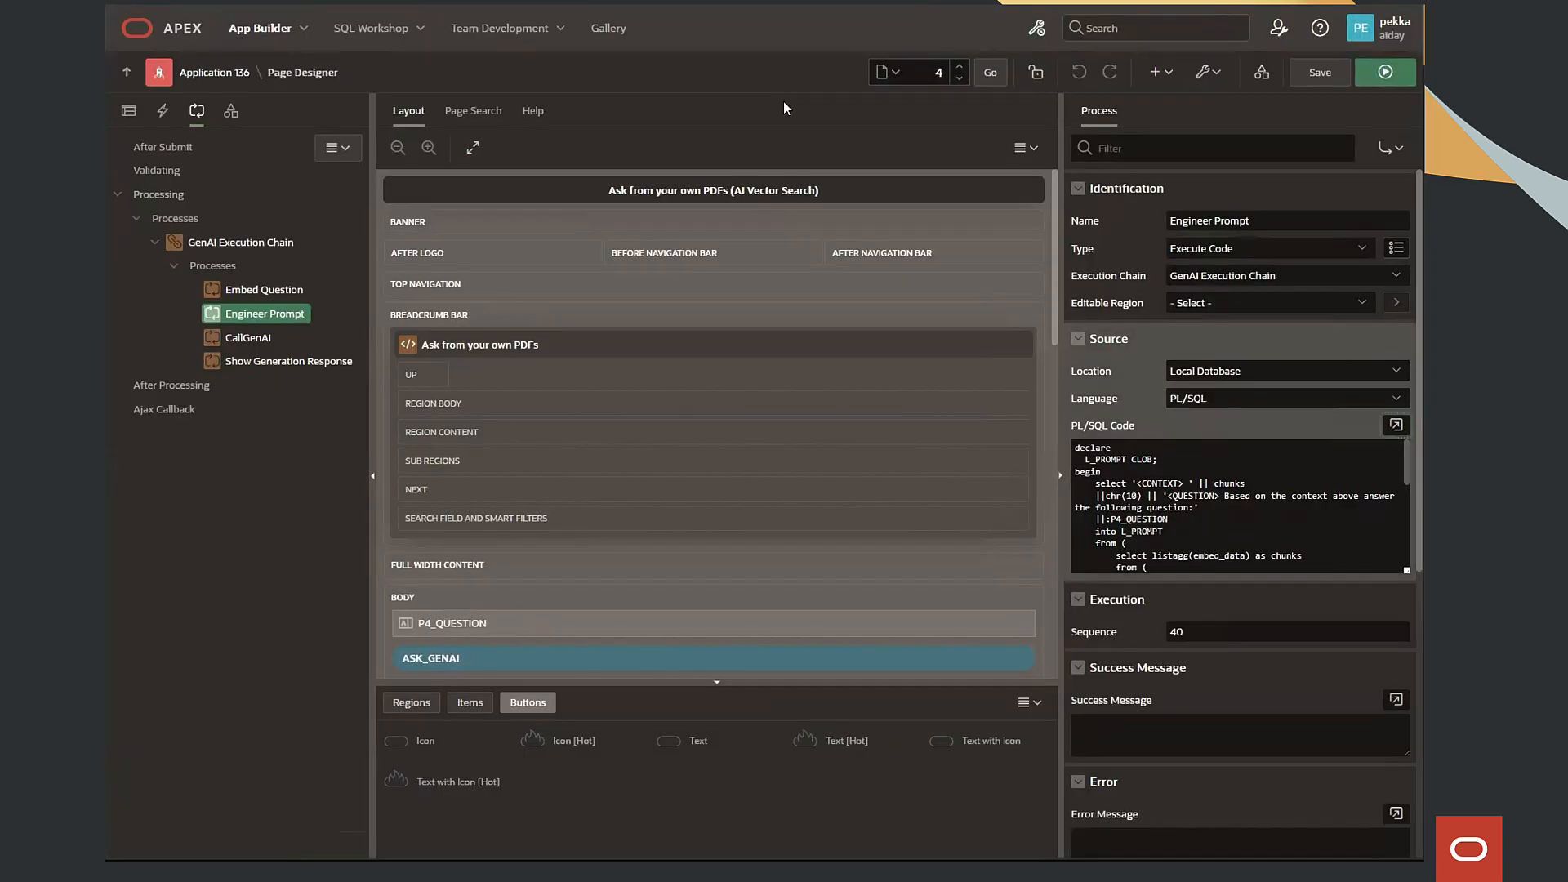
{"action": "mouse_move", "coordinate": [774, 113]}
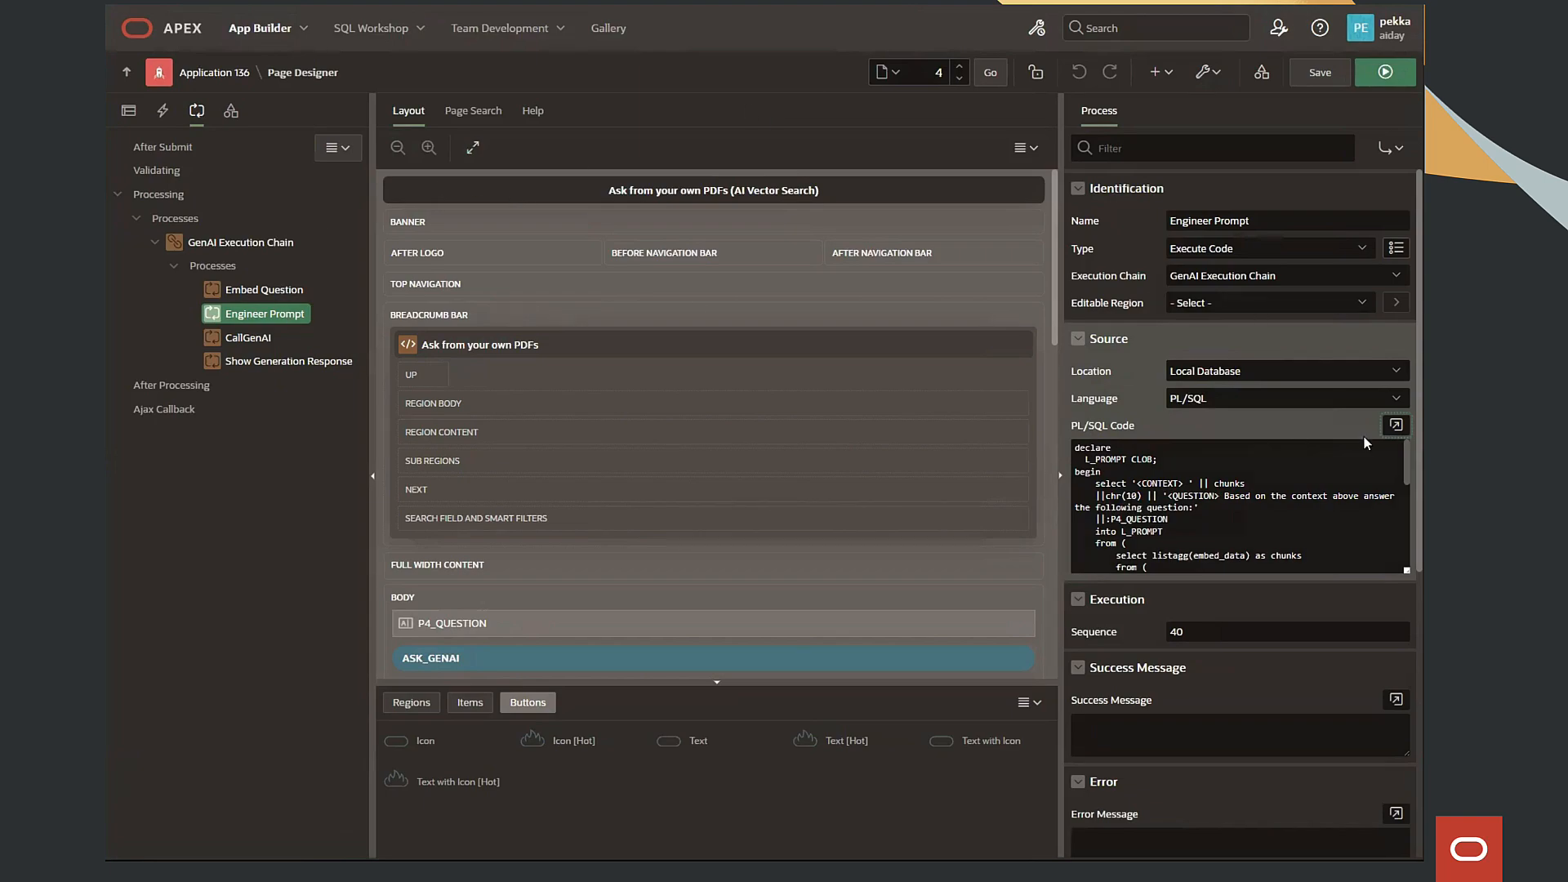
{"action": "left_click", "coordinate": [1396, 424]}
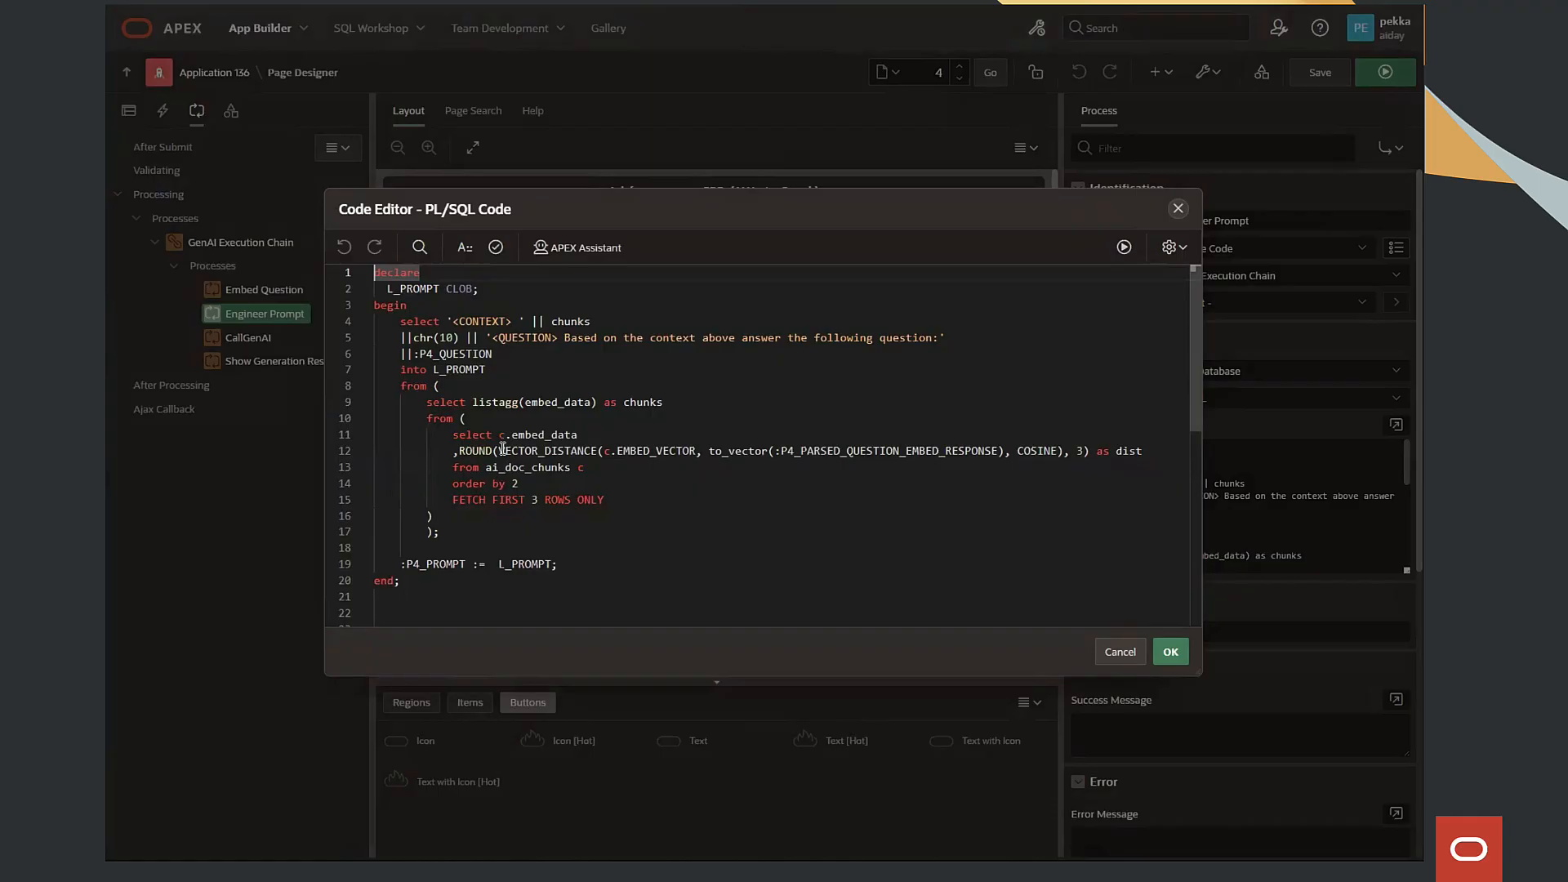
{"action": "double_click", "coordinate": [544, 451]}
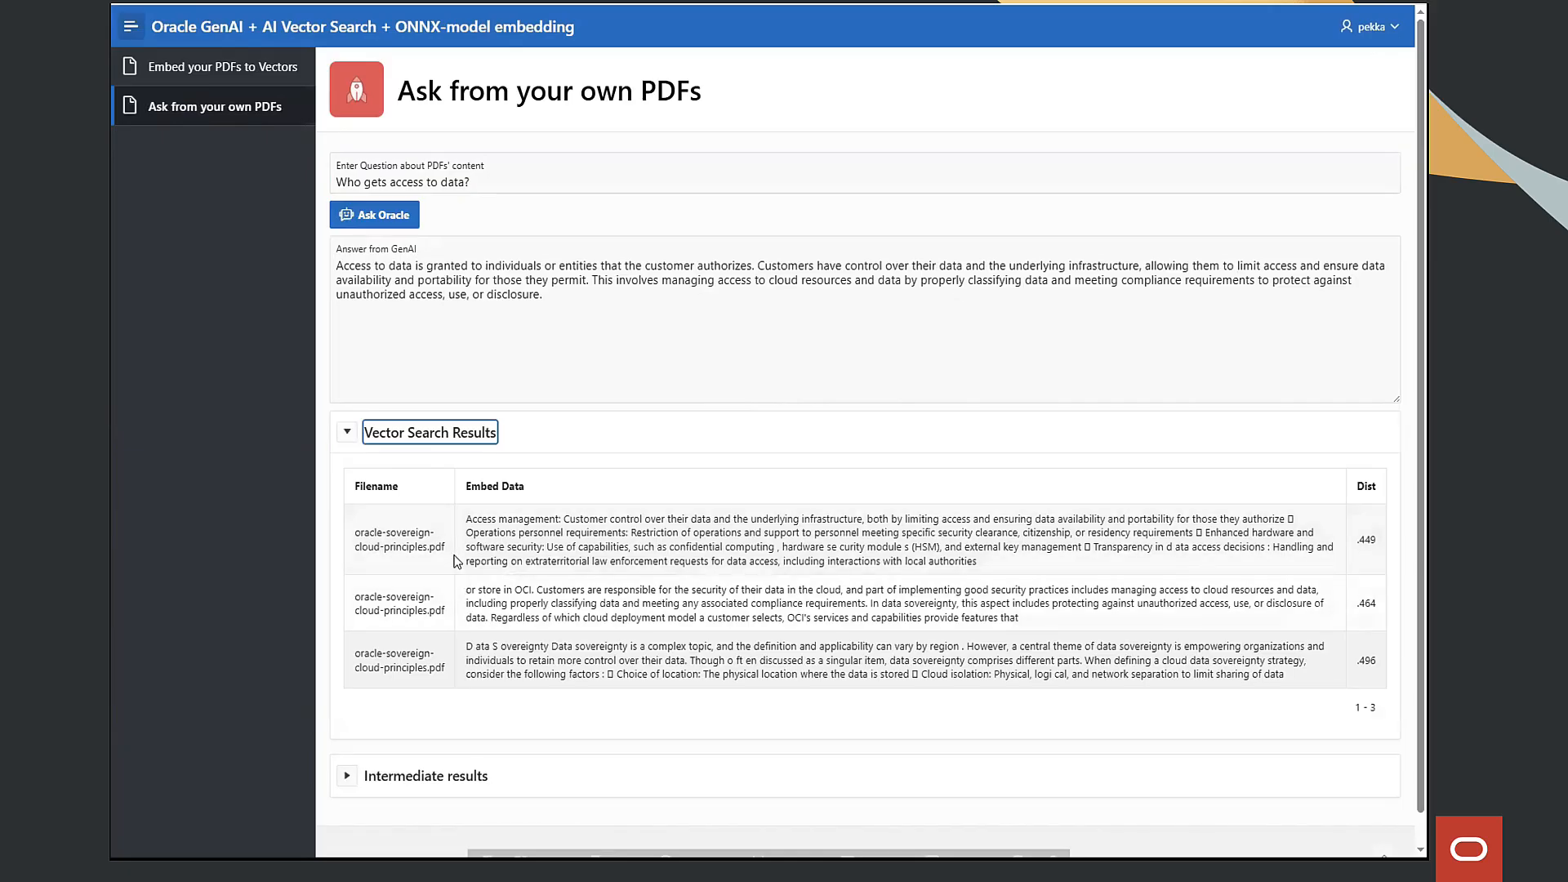
- Ask the chatbot 'Where is the data located?'
{"action": "left_click", "coordinate": [346, 432]}
{"action": "type", "text": "What is Oracle sovereign cloud?"}
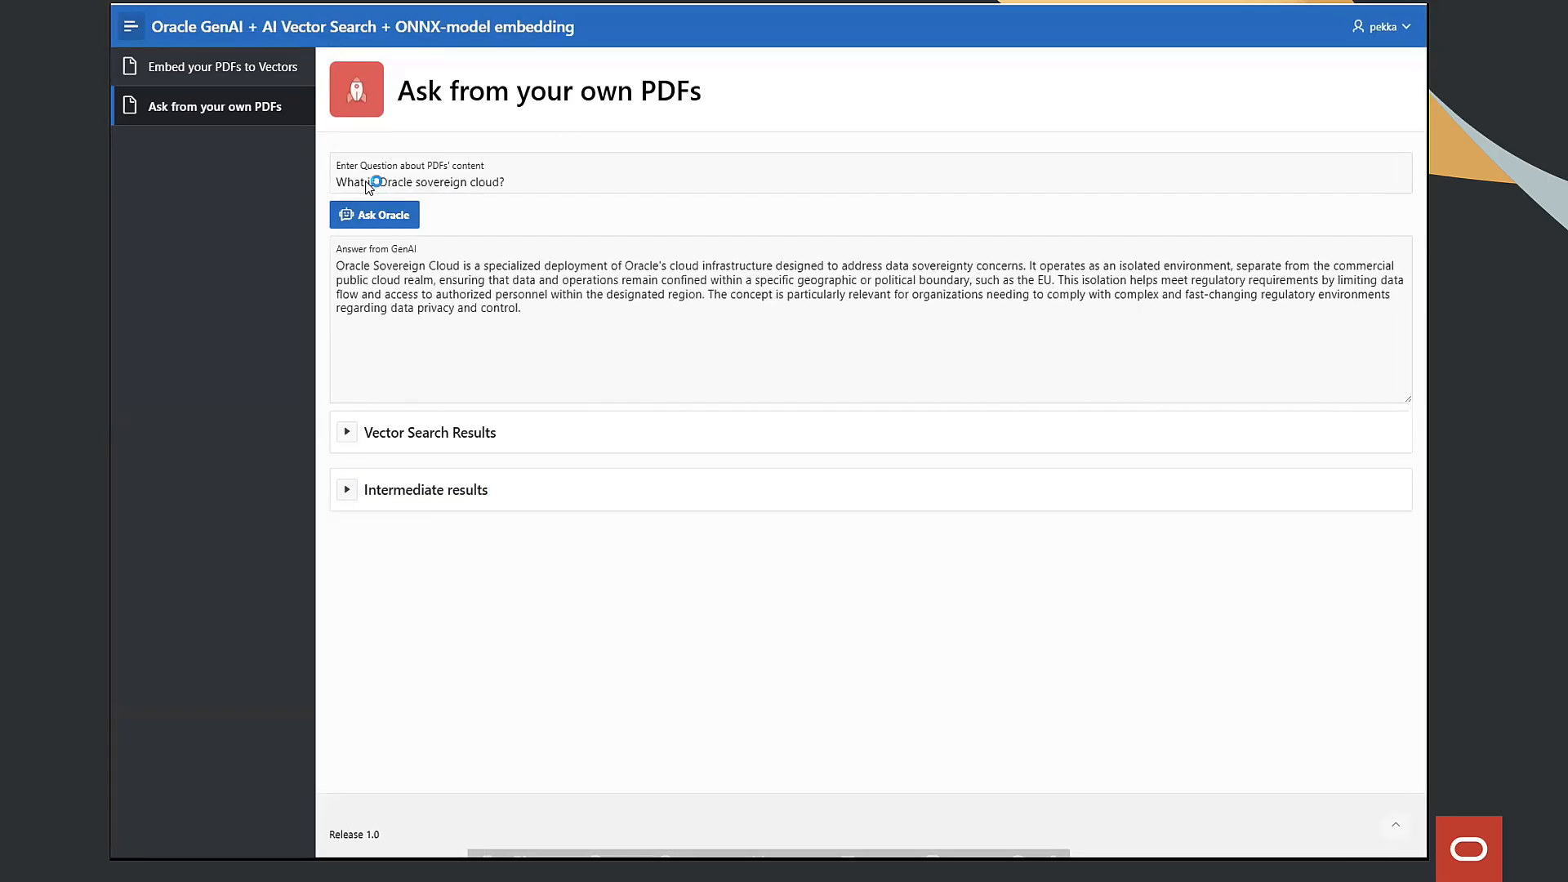
{"action": "type", "text": "Where is the data located?"}
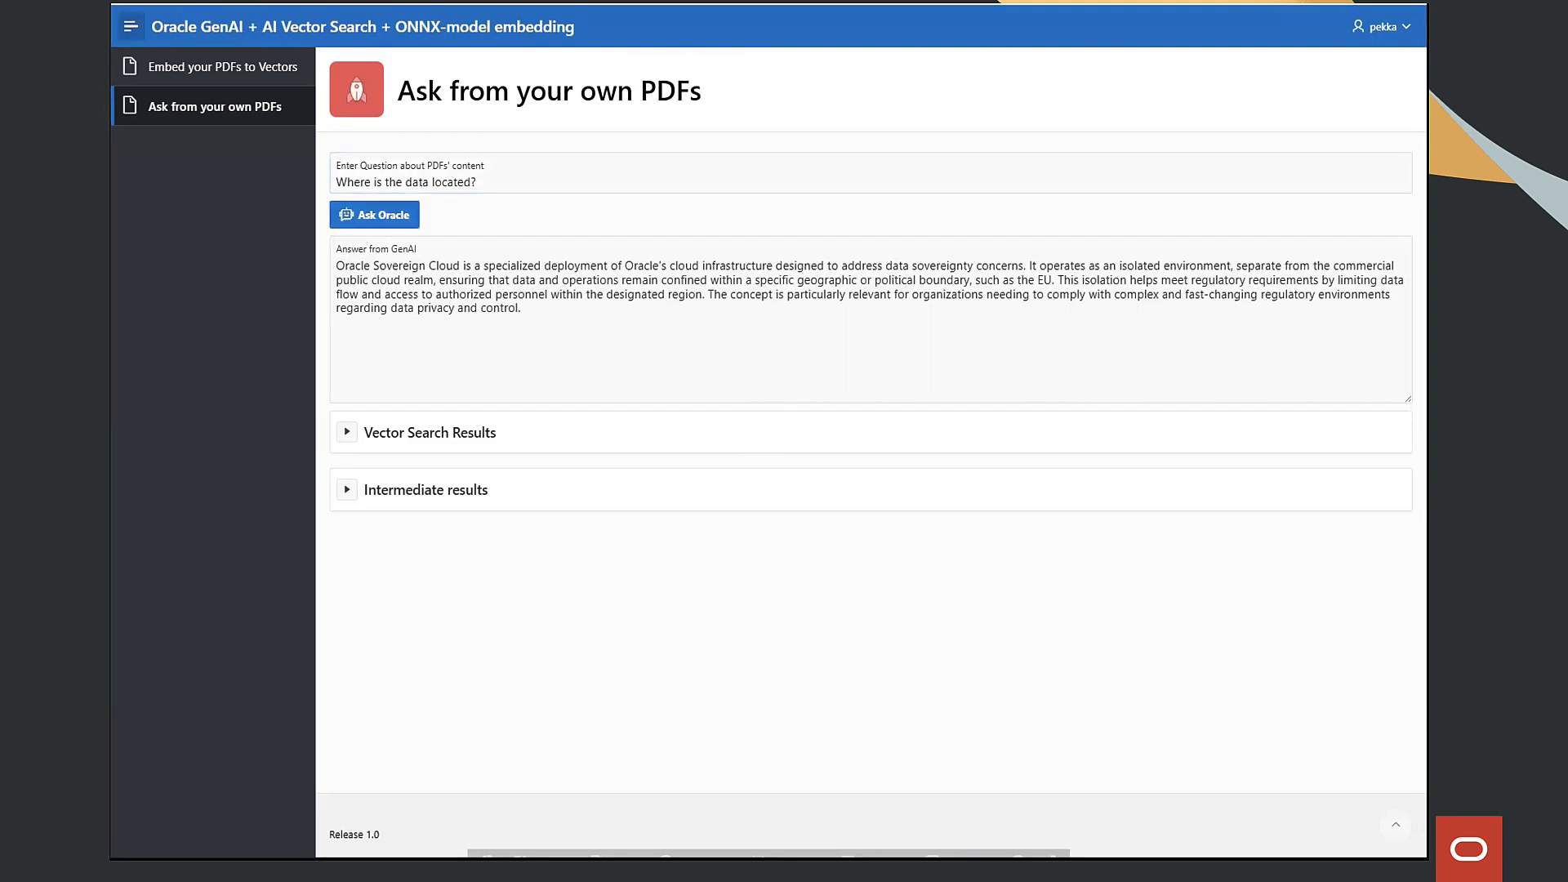
{"action": "left_click", "coordinate": [374, 215]}
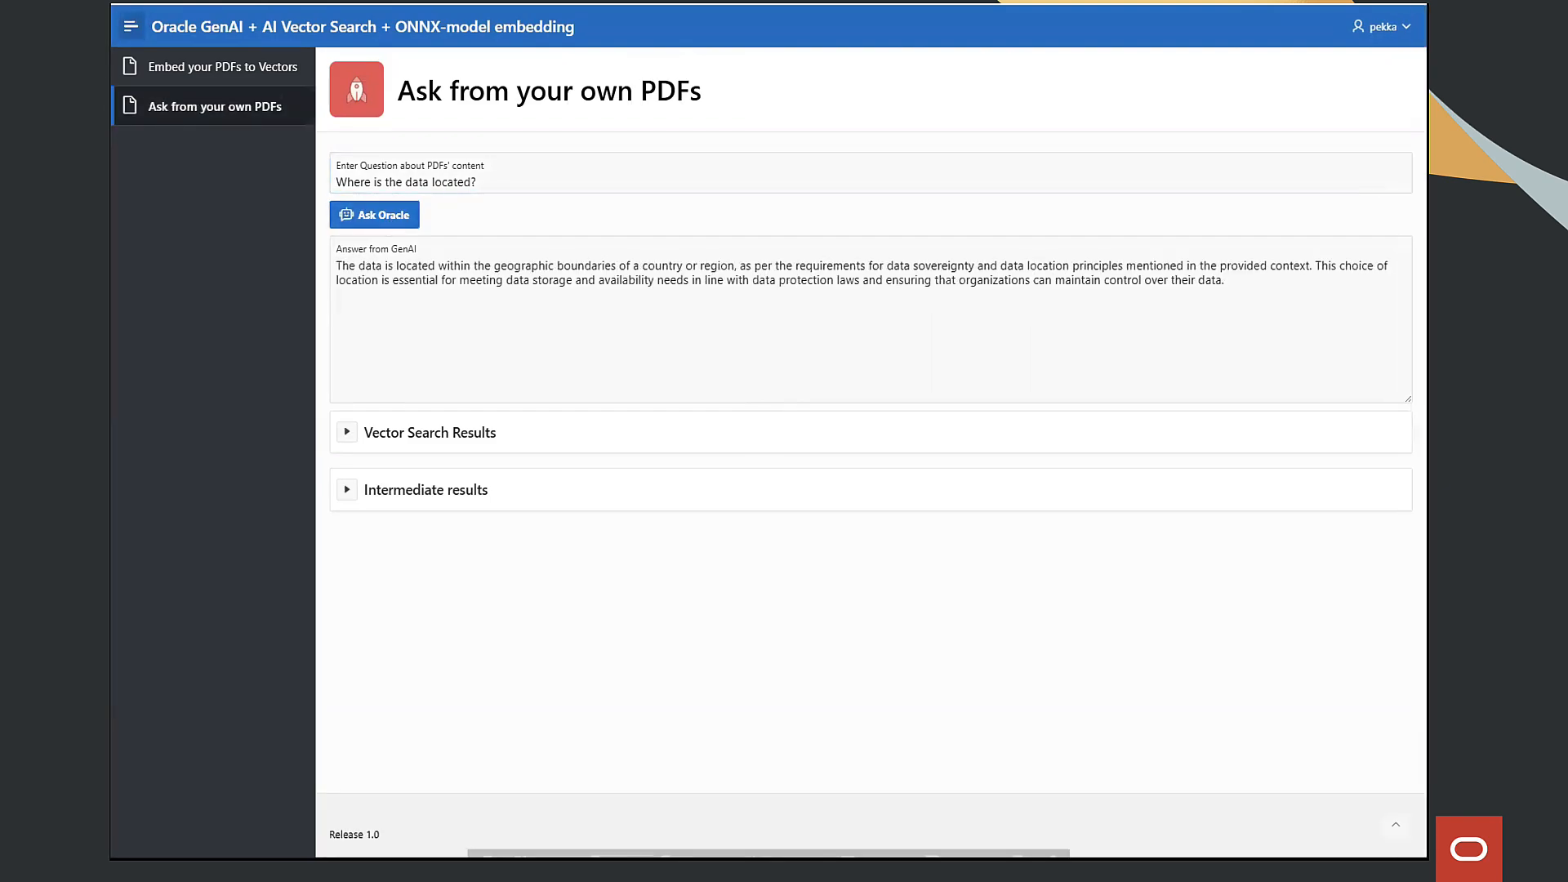